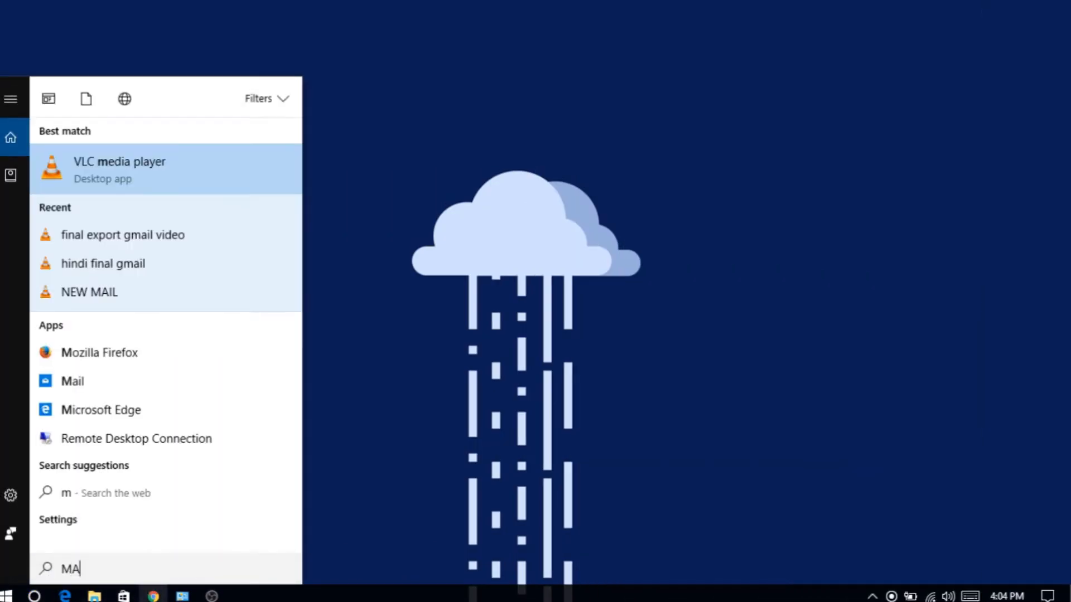
Launch the Mail app from the Start menu search results
{"action": "left_click", "coordinate": [72, 382]}
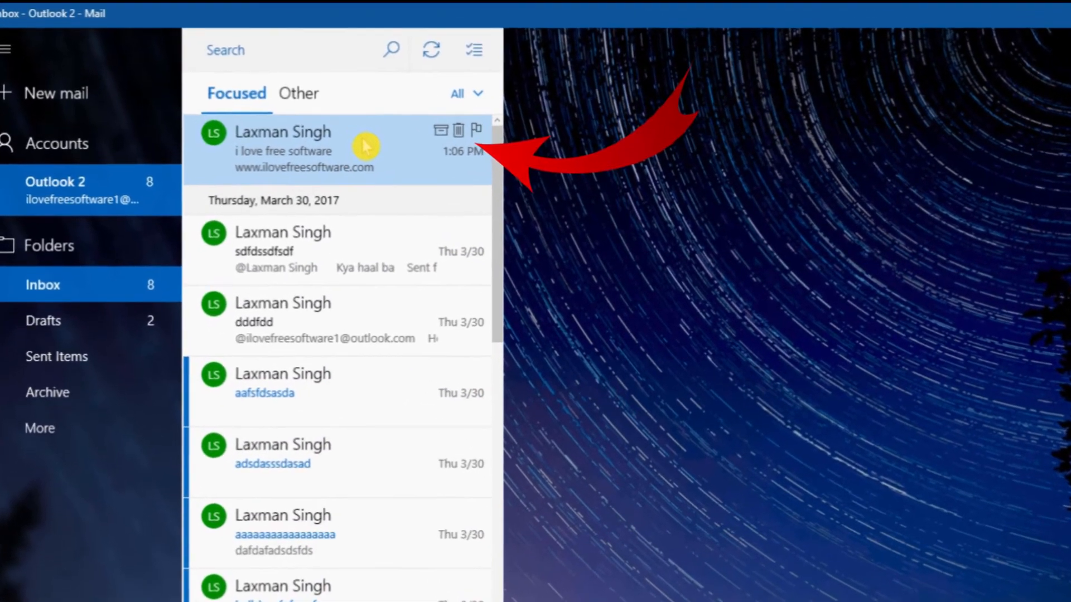
Open the newest inbox email, 'i love free software', in its own separate message window
{"action": "left_click", "coordinate": [300, 149]}
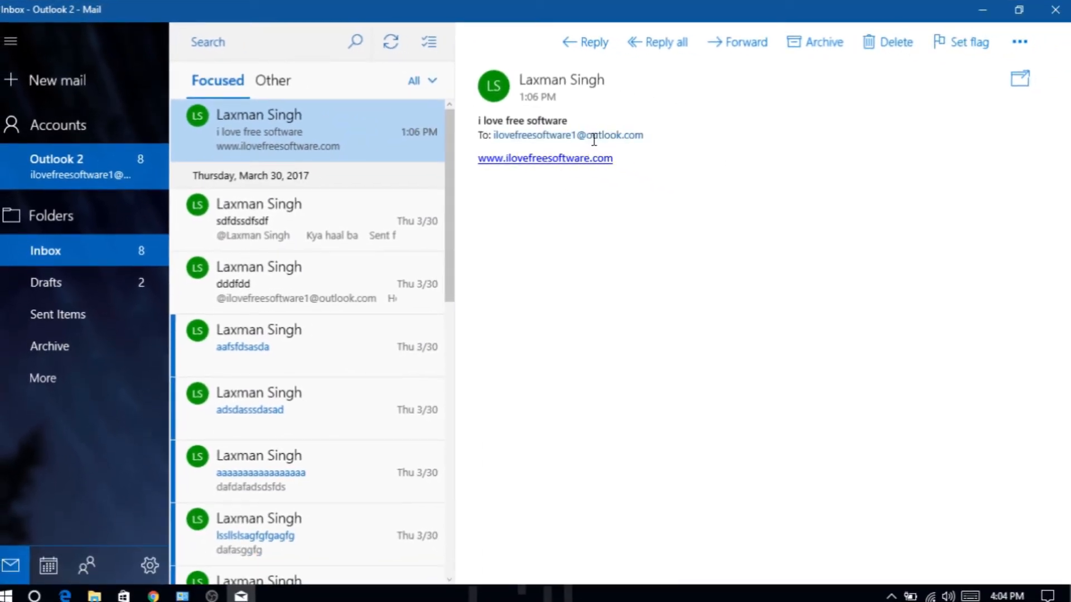
{"action": "mouse_move", "coordinate": [633, 155]}
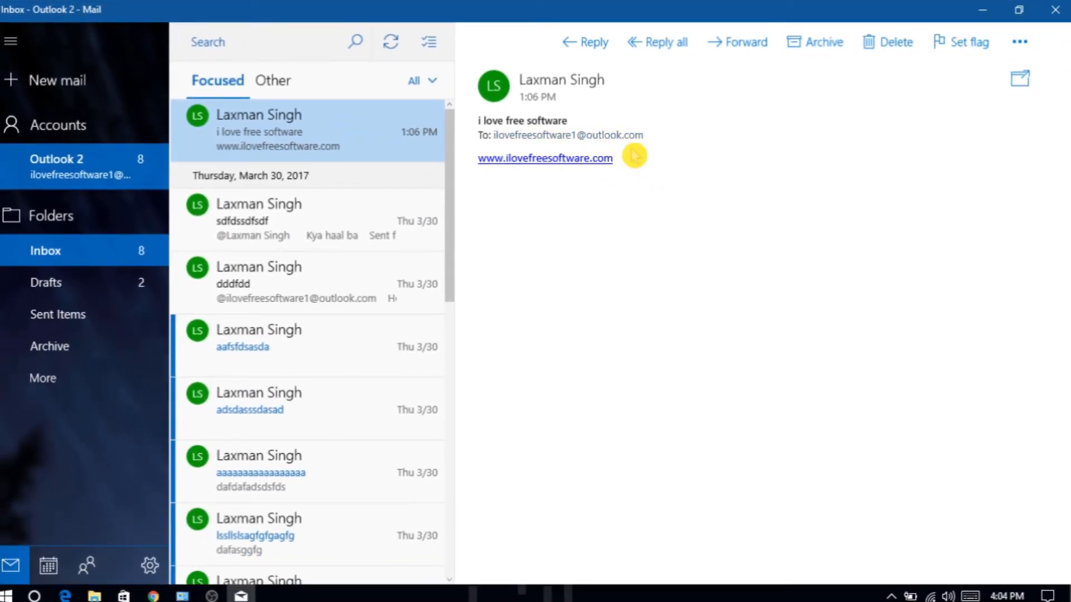
{"action": "left_click", "coordinate": [10, 41]}
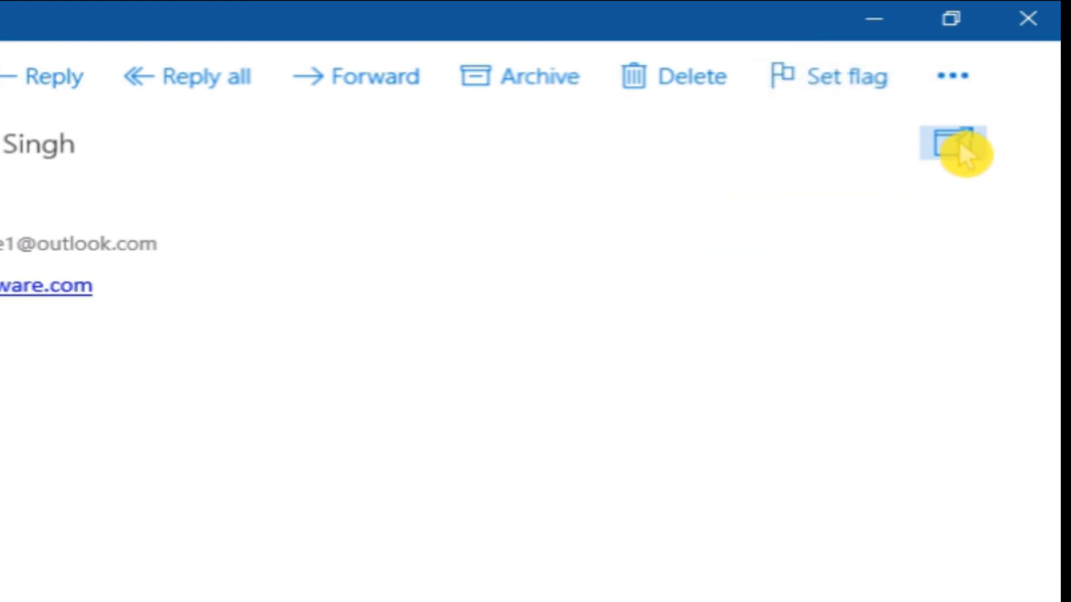
{"action": "left_click", "coordinate": [952, 152]}
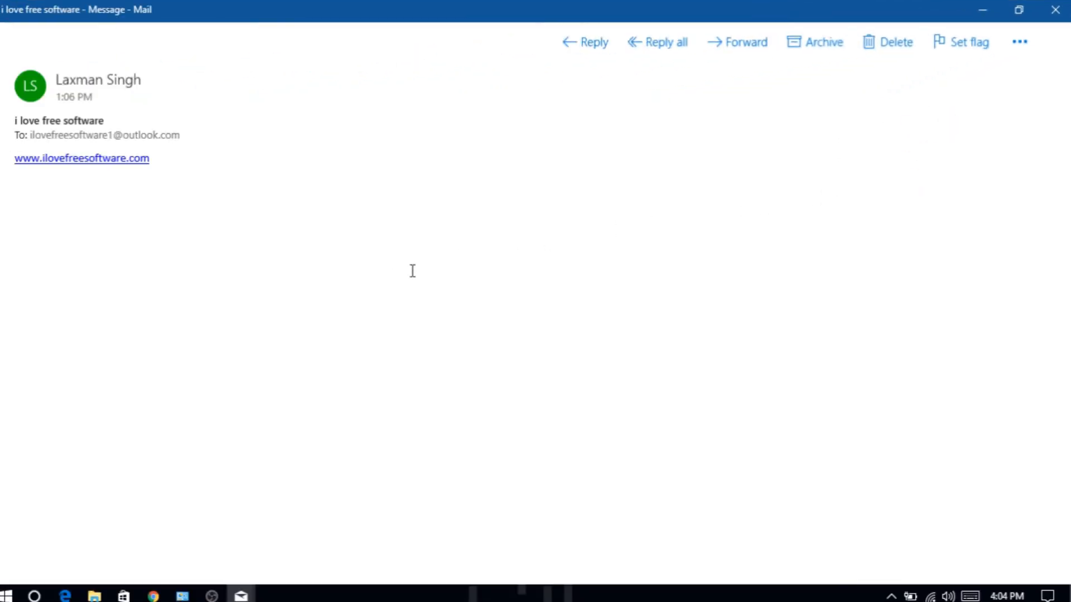
{"action": "mouse_move", "coordinate": [236, 419]}
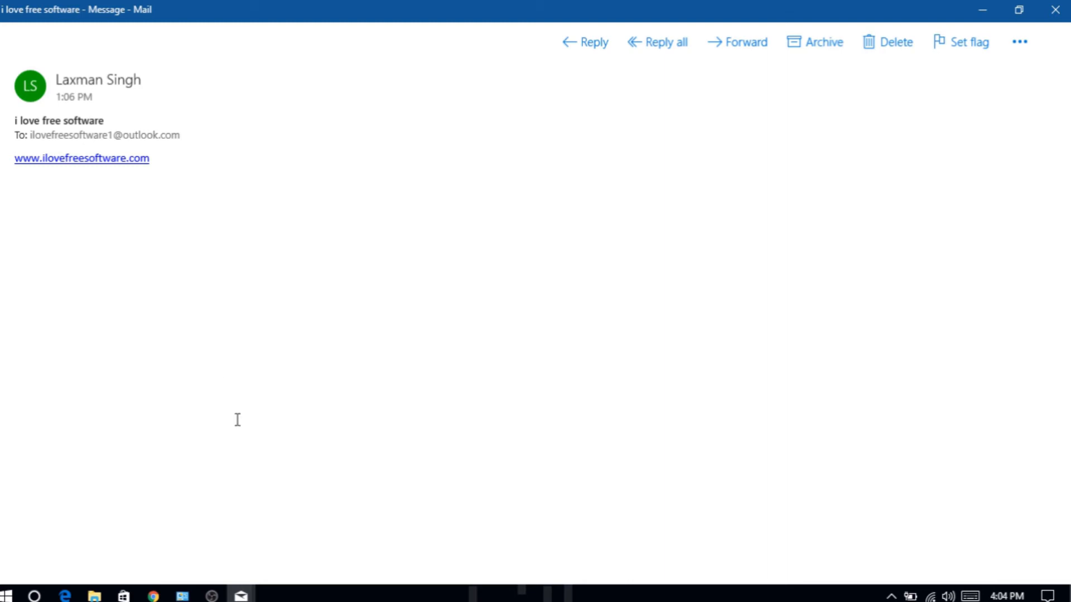
{"action": "mouse_move", "coordinate": [263, 560]}
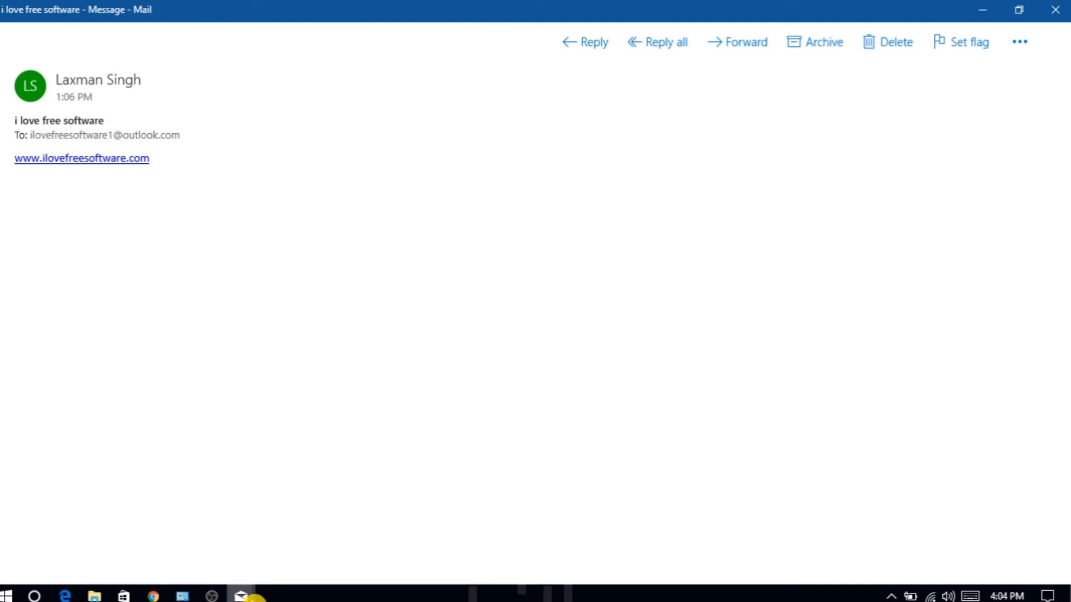
{"action": "mouse_move", "coordinate": [241, 596]}
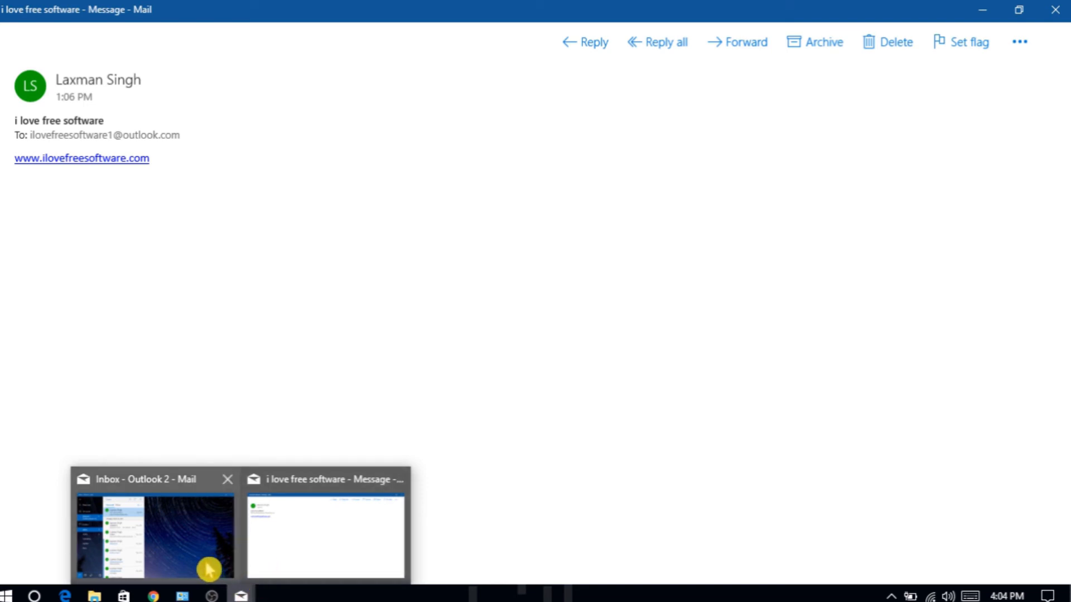
{"action": "mouse_move", "coordinate": [271, 562]}
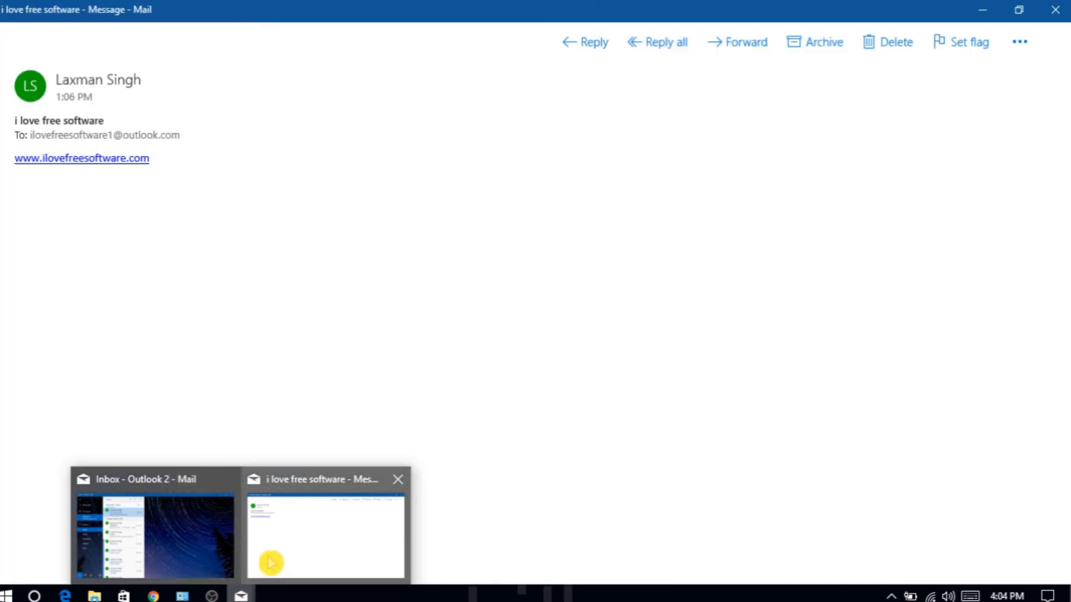